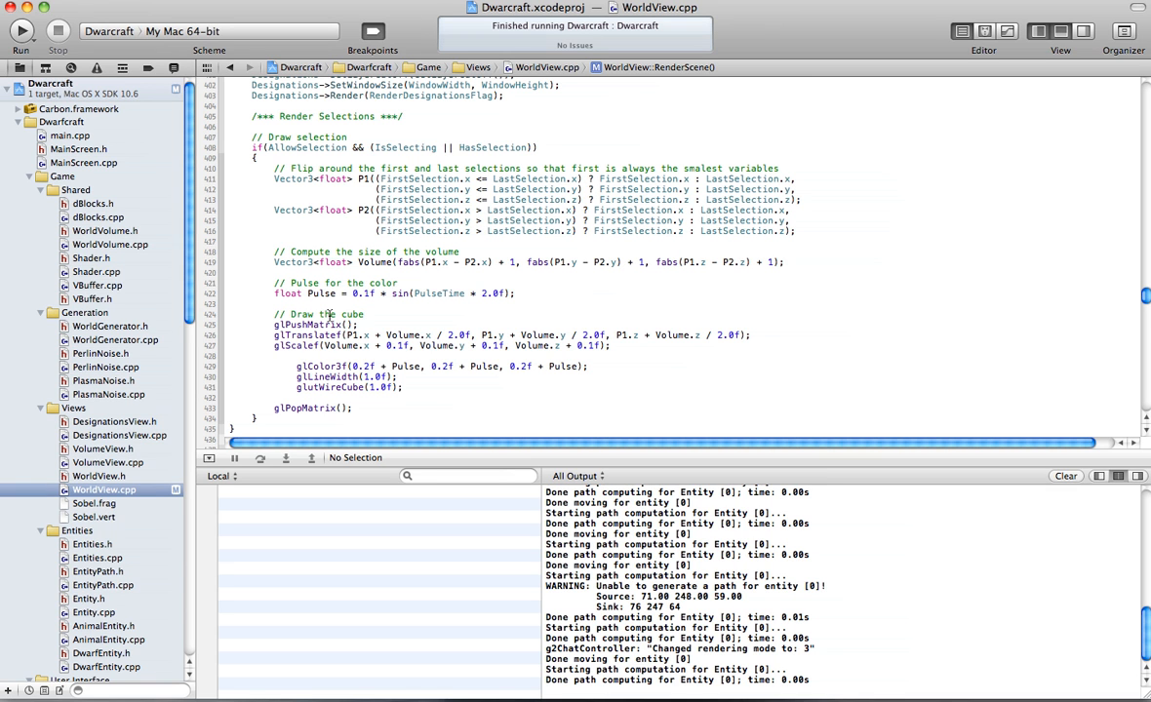
# Step: Build and run the Dwarfcraft scheme so the game's world window launches
pyautogui.click(273, 355)
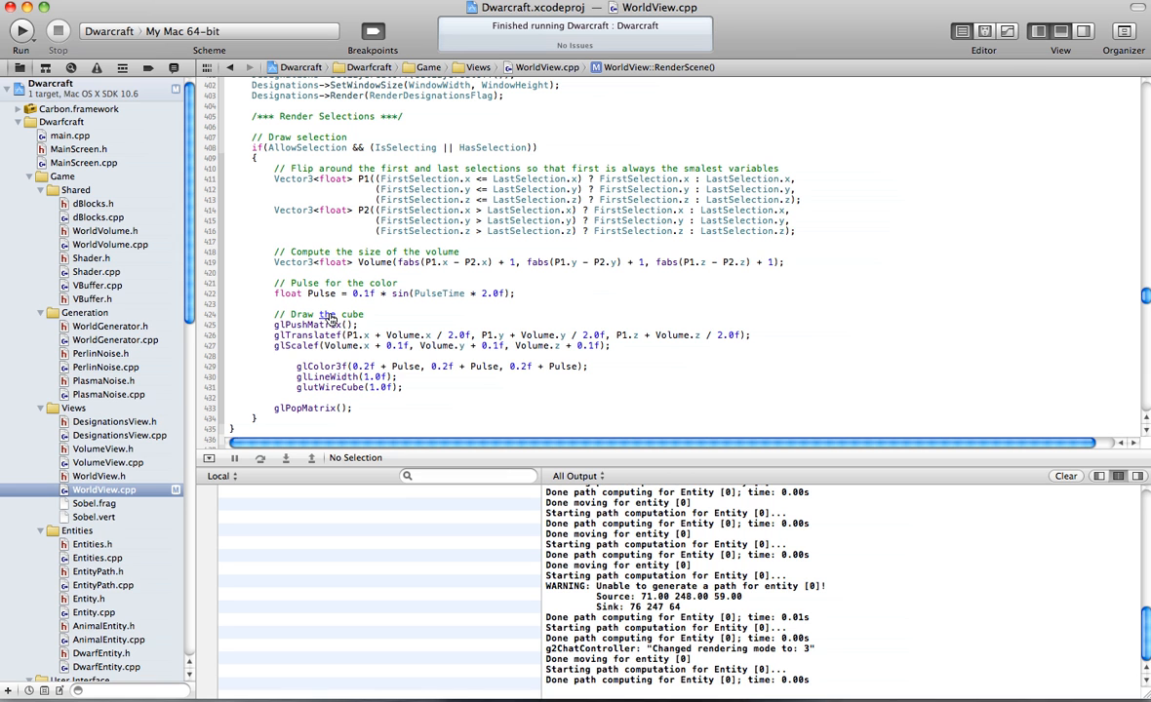
pyautogui.press('cmd+return')
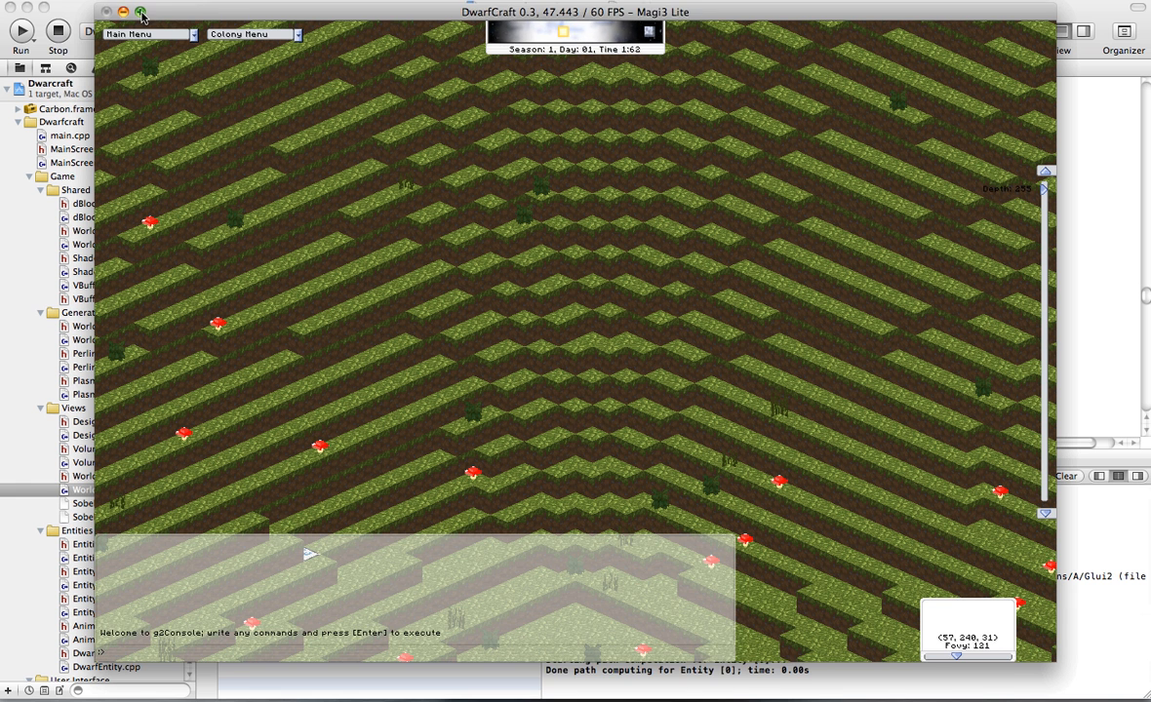
# Step: Bring the game window forward and close in on the dwarf among grass and mushrooms
pyautogui.click(141, 12)
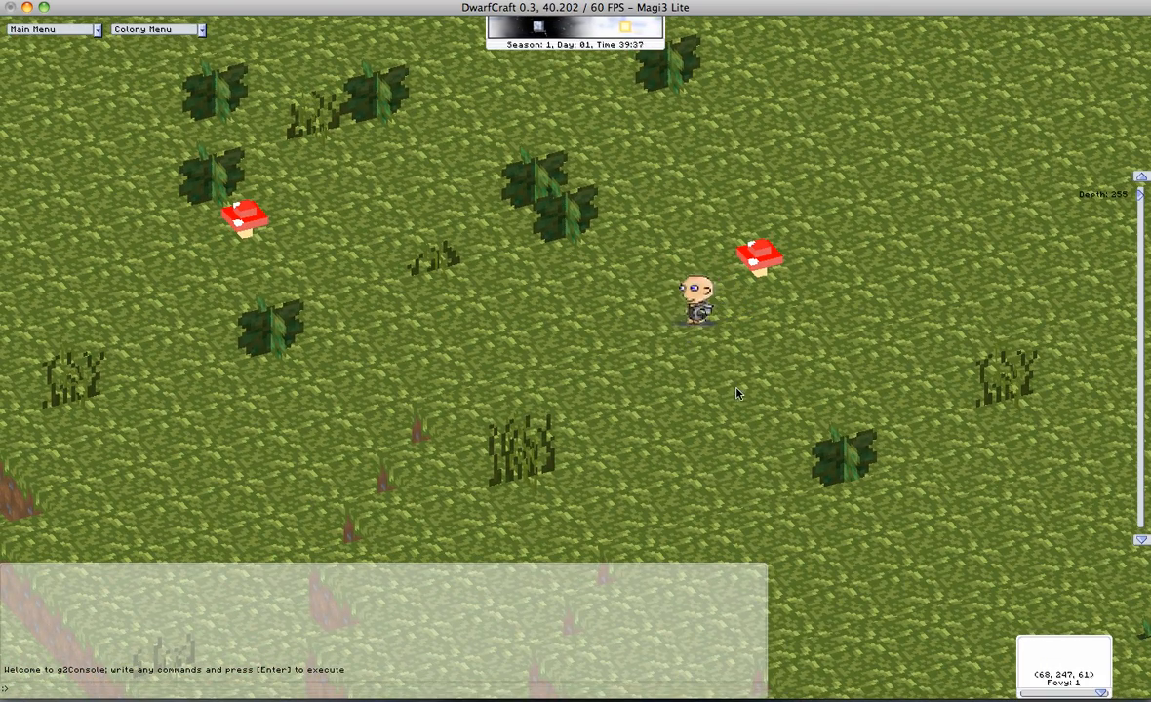
# Step: Start a New Designation from the Colony Menu so the dwarf paths to and mines the block
pyautogui.click(156, 30)
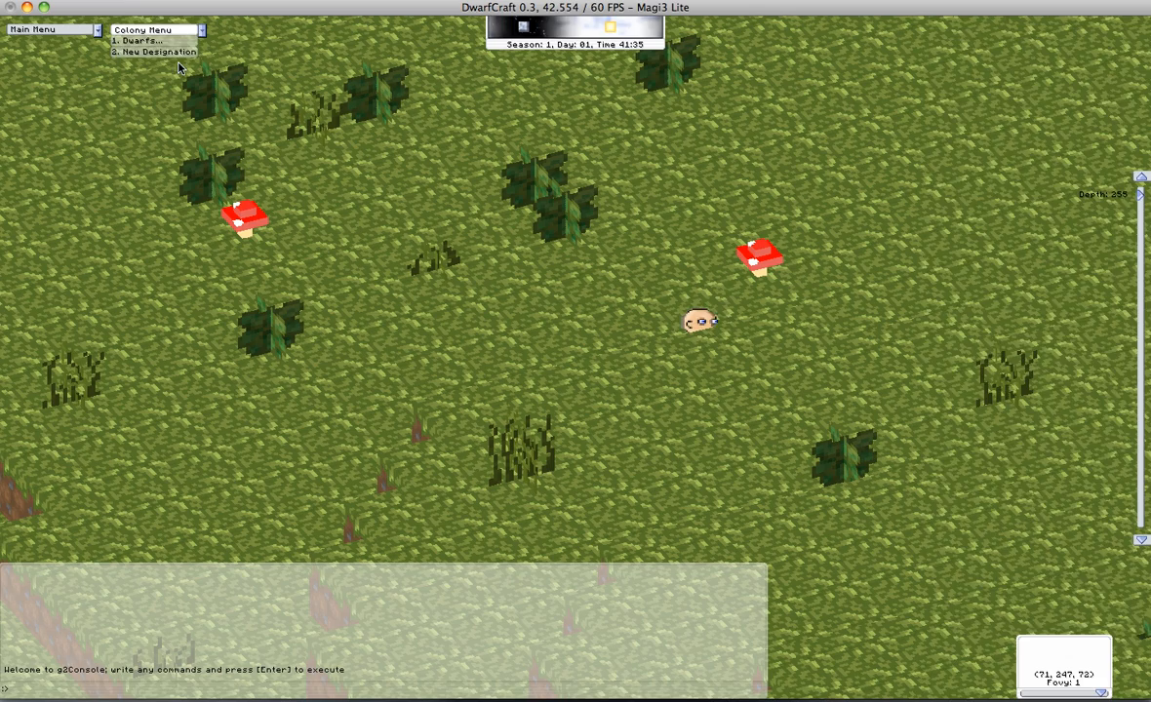
pyautogui.click(162, 51)
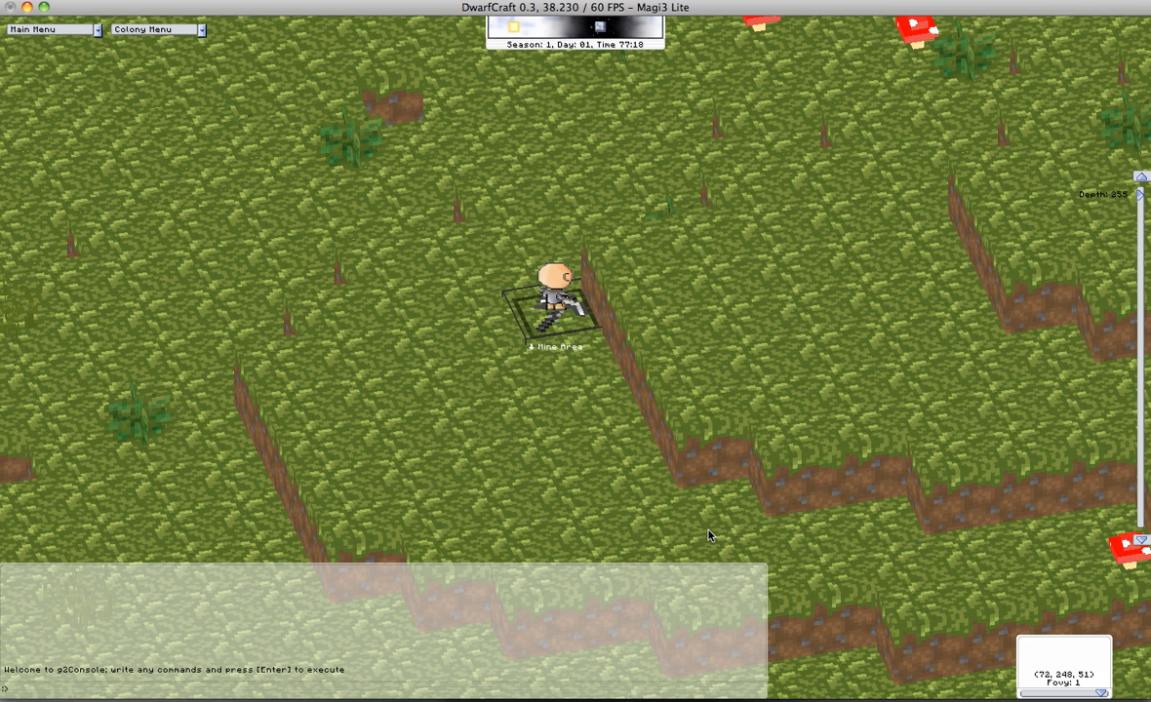
pyautogui.moveTo(576, 476)
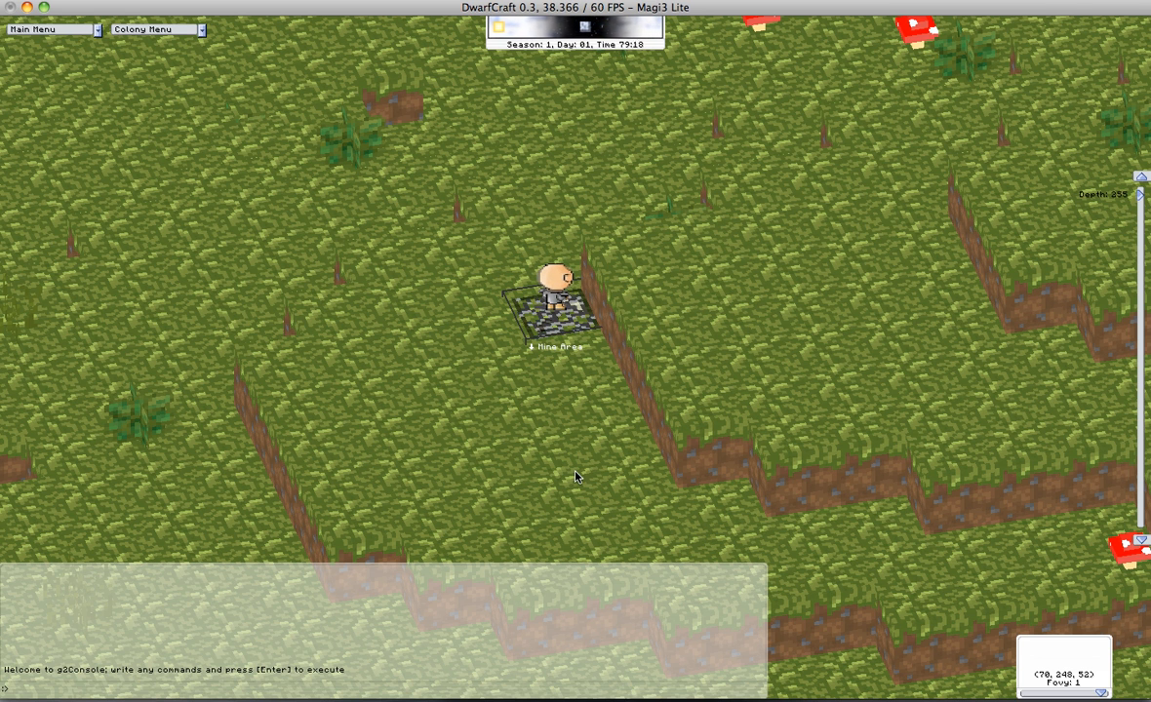